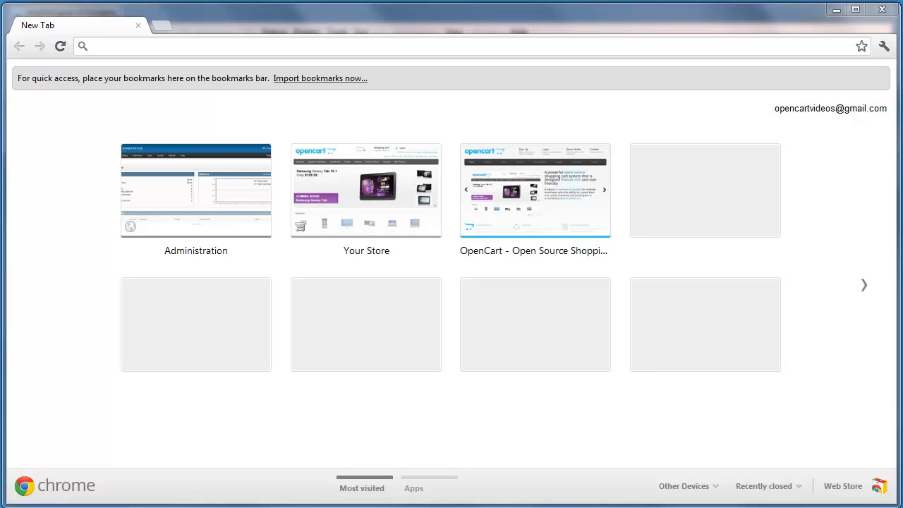
mouse_move(361, 265)
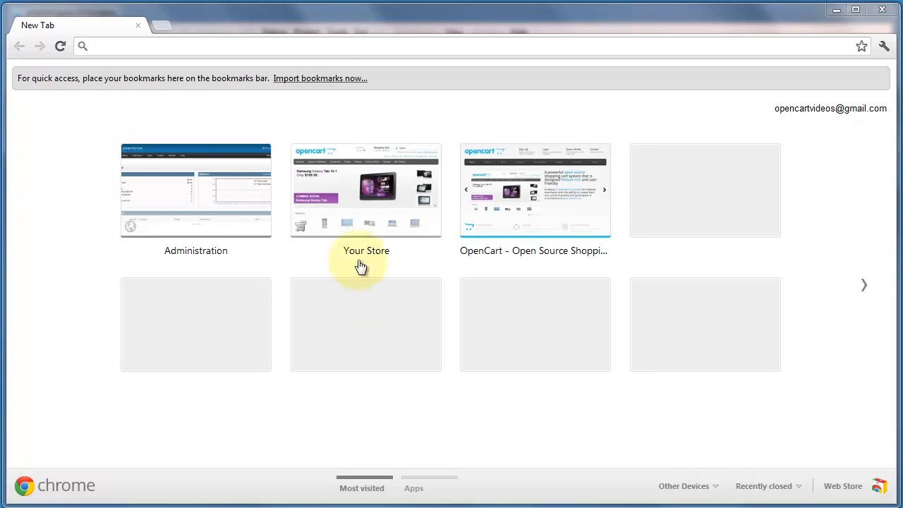
Load the vQmod project home page at code.google.com/p/vqmod
type("vqmod/")
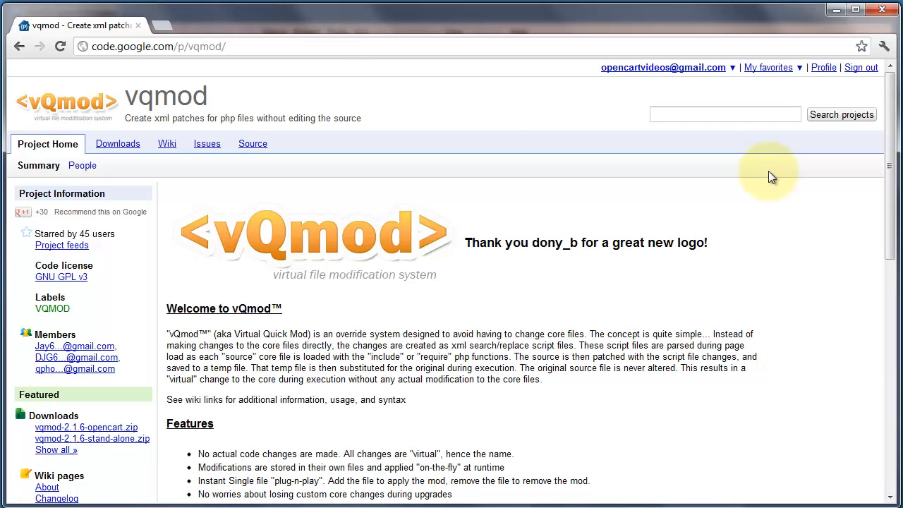
mouse_move(768, 175)
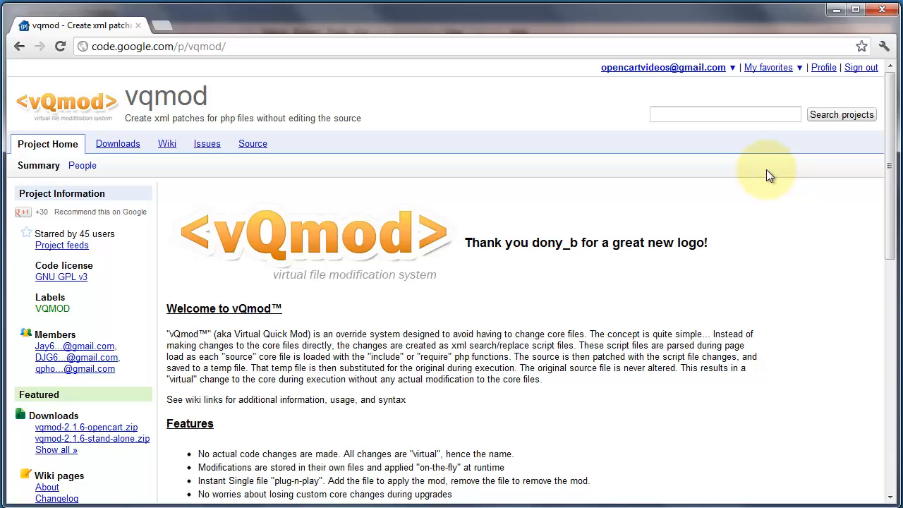
mouse_move(764, 175)
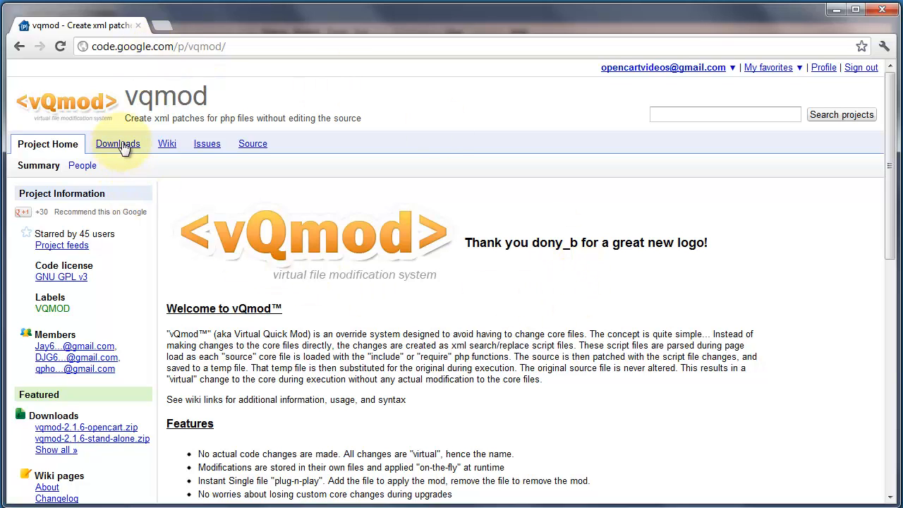
Download vqmod-2.1.6-opencart.zip from the project's Downloads list and unpack it
left_click(119, 144)
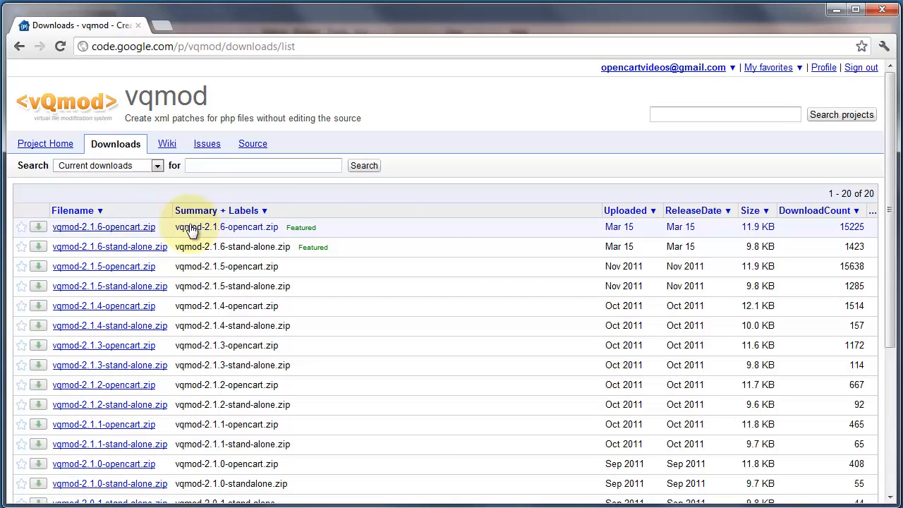
mouse_move(65, 240)
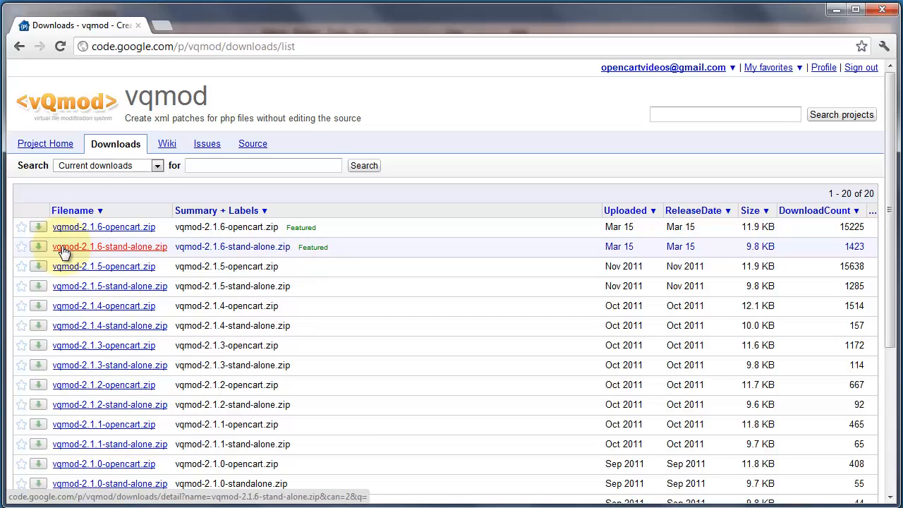
mouse_move(104, 227)
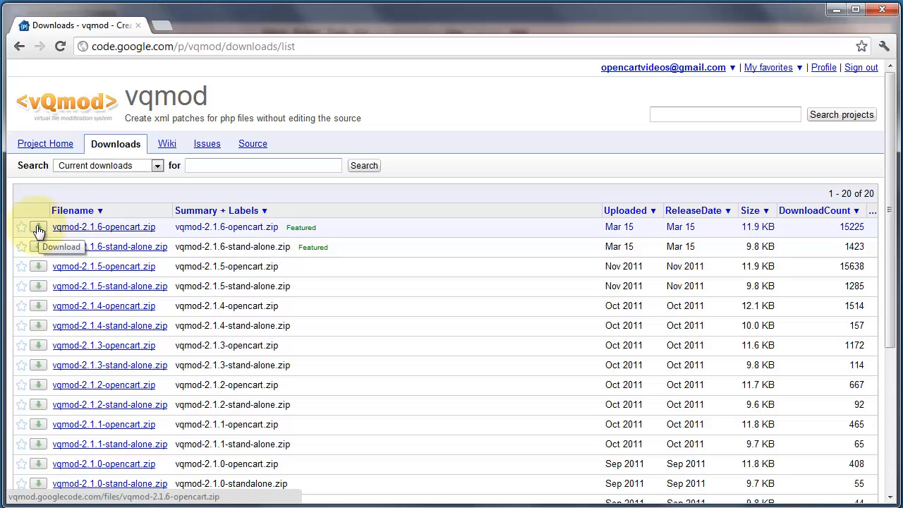
left_click(38, 232)
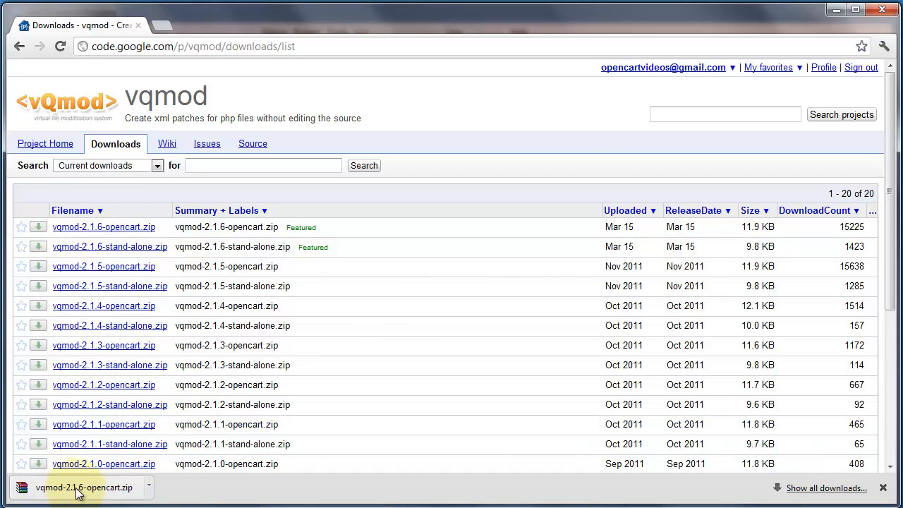
left_click(79, 488)
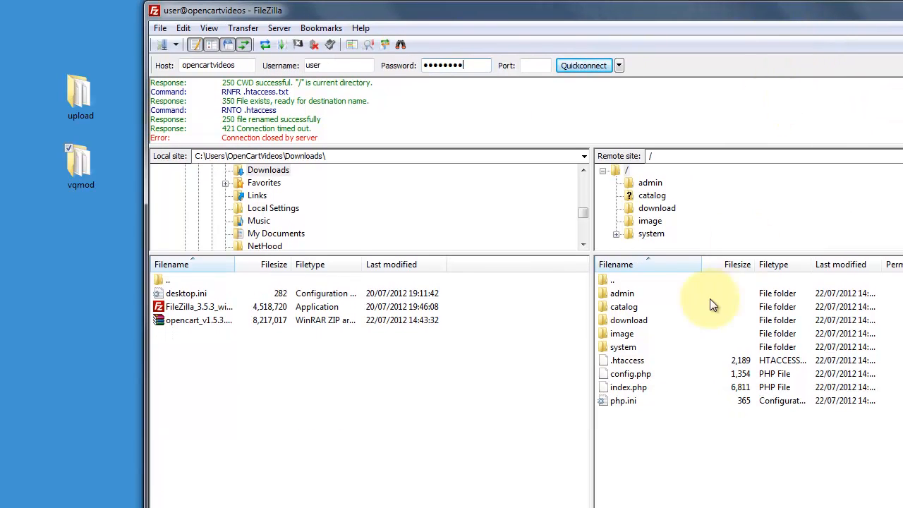
mouse_move(626, 344)
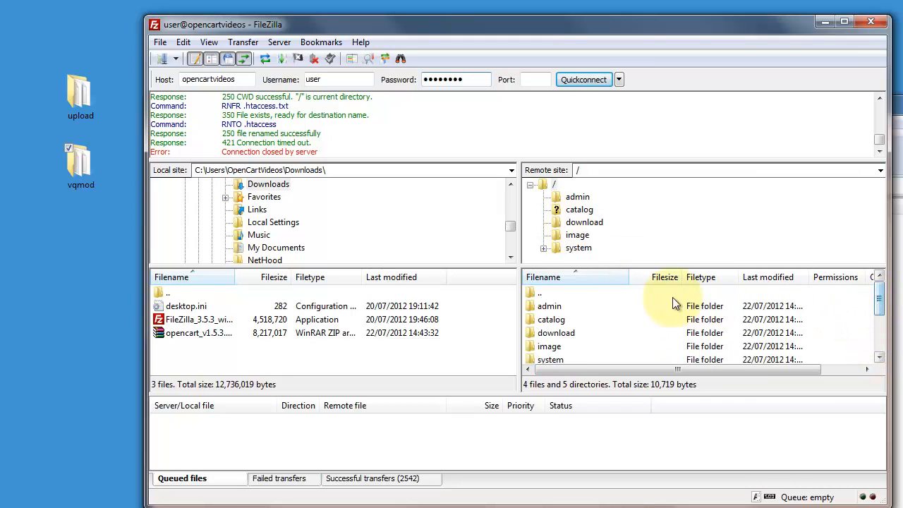
Upload the vqmod folder to the server root and refresh the root listing
left_click(81, 158)
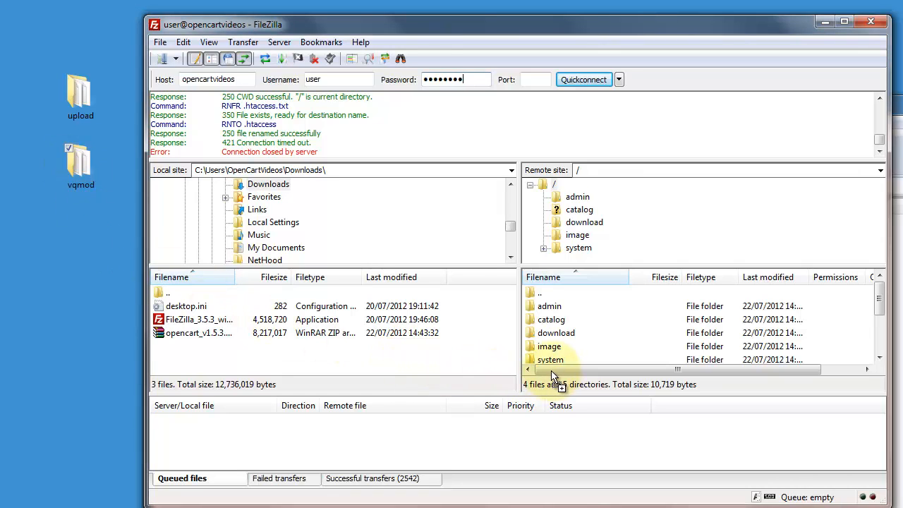
left_click(556, 333)
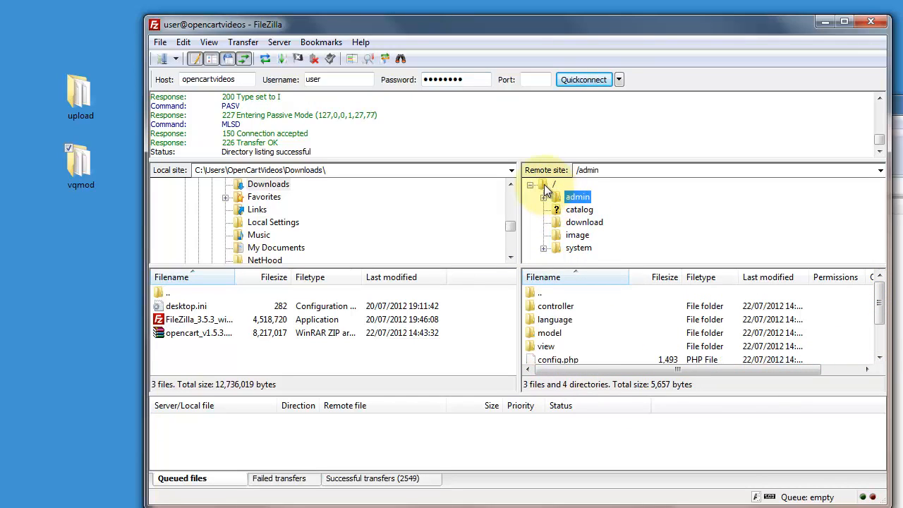
left_click(554, 183)
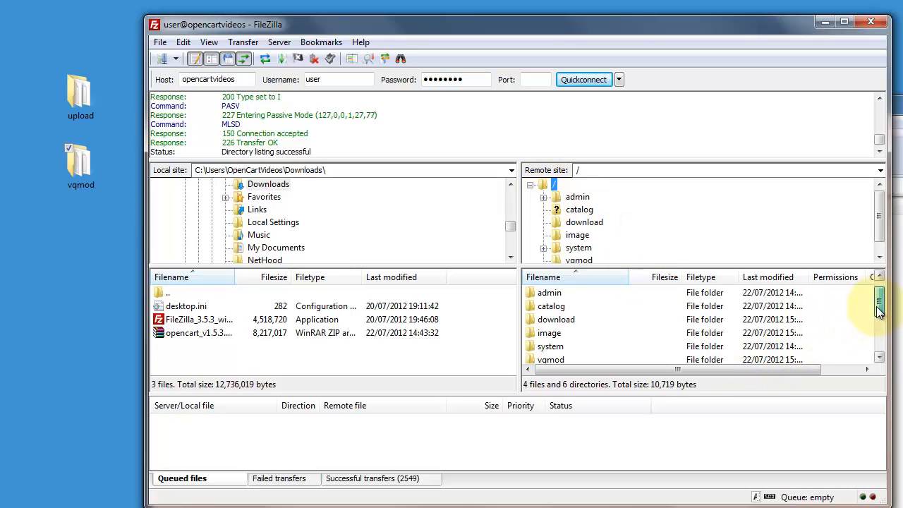
scroll("down", 3)
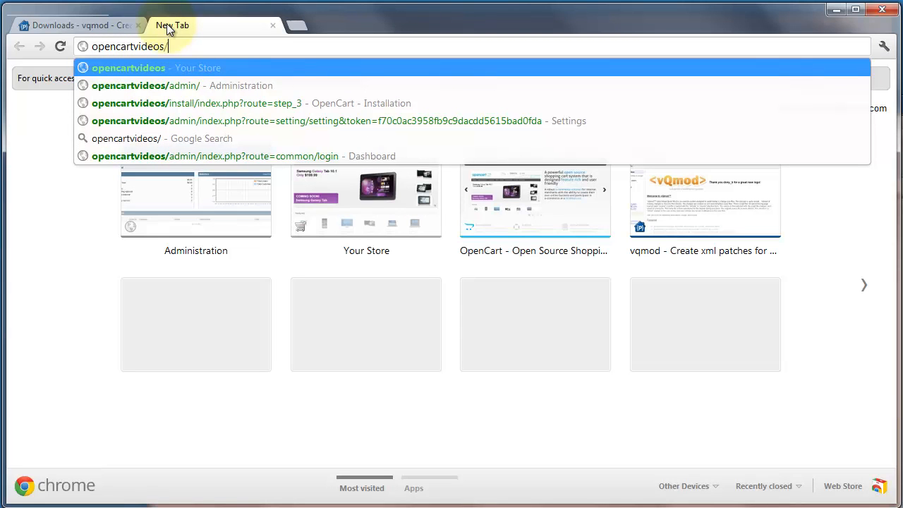
Load the store's opencartvideos/vqmod/install page to run the vQmod installer
type("vqmod")
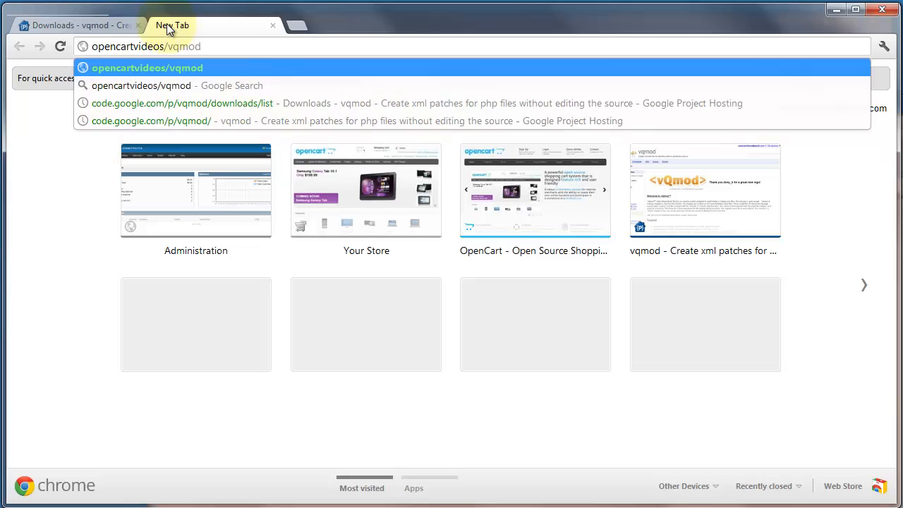
type("/instal")
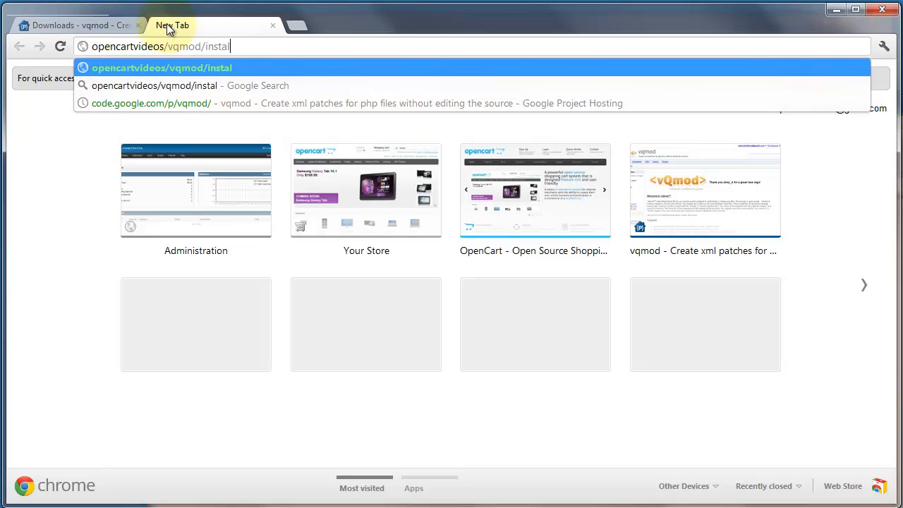
type("l/")
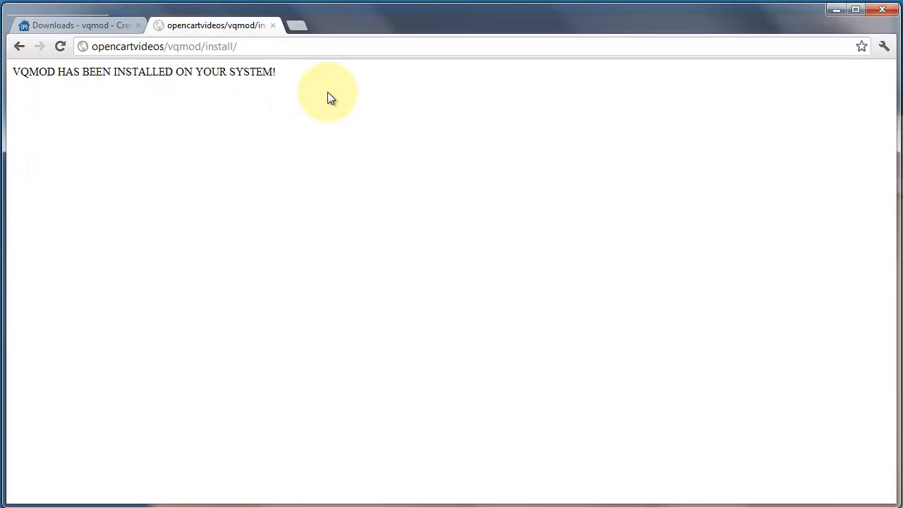
mouse_move(209, 110)
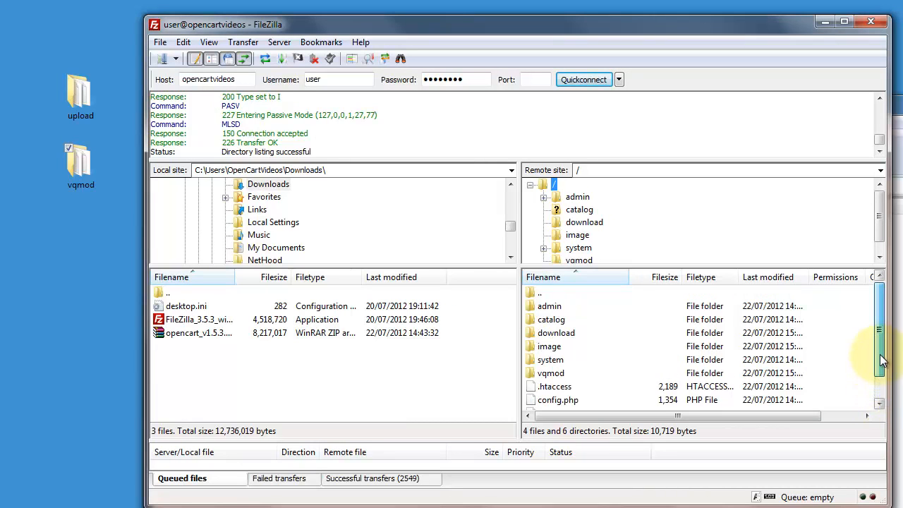
Review the file permissions of the root index.php
scroll("down", 3)
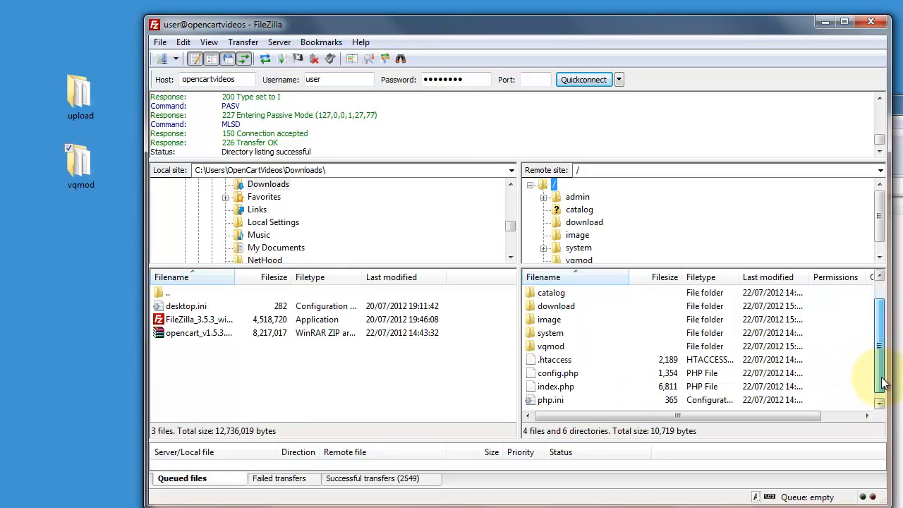
left_click(555, 386)
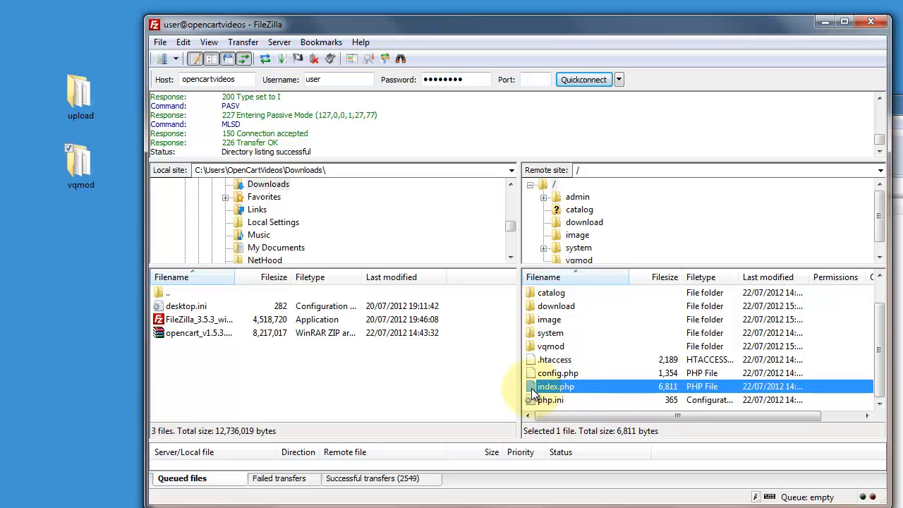
right_click(556, 386)
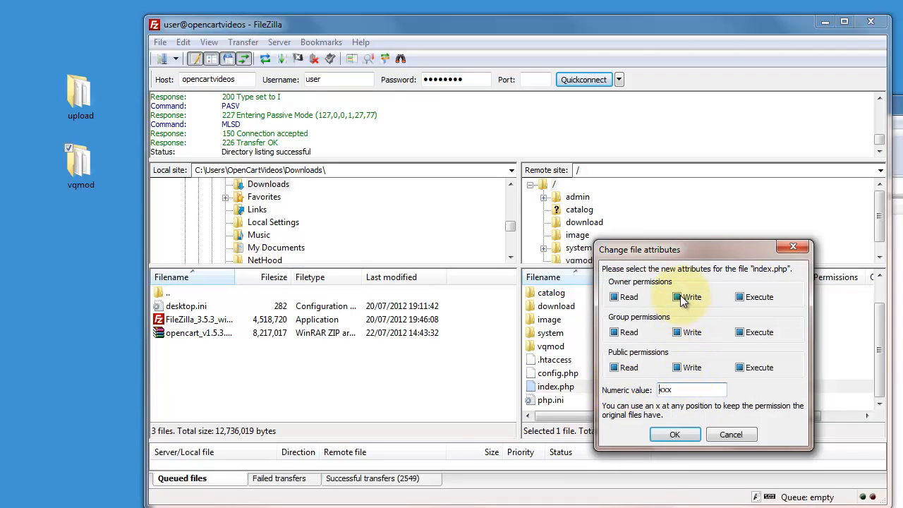
left_click(677, 296)
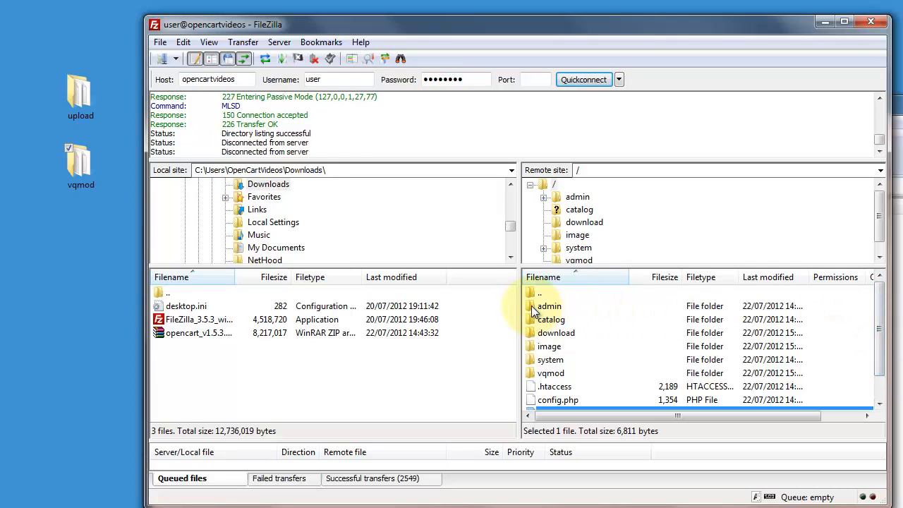
Review the admin folder's permissions and cancel without changes
right_click(551, 304)
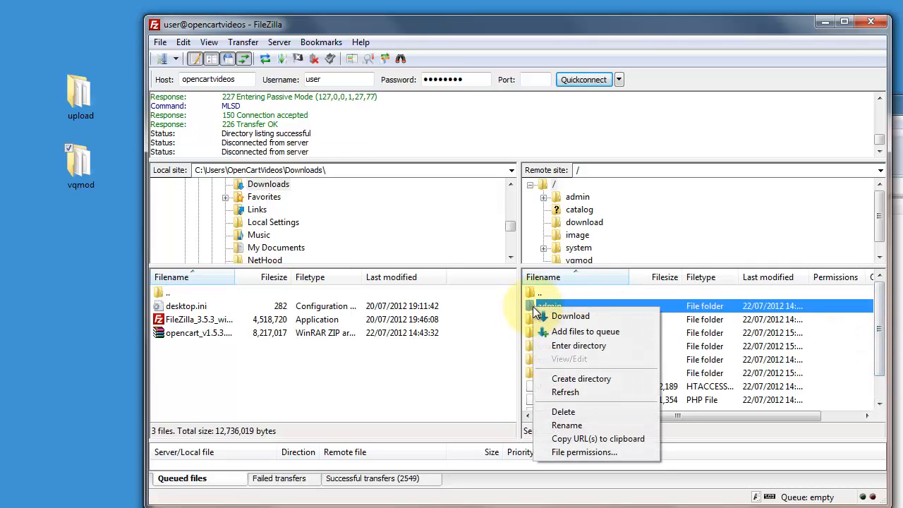
left_click(584, 451)
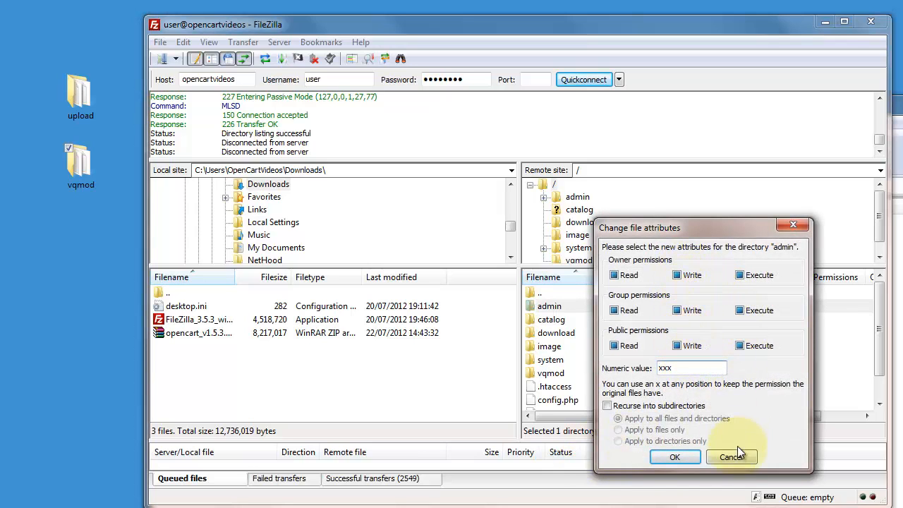
left_click(731, 457)
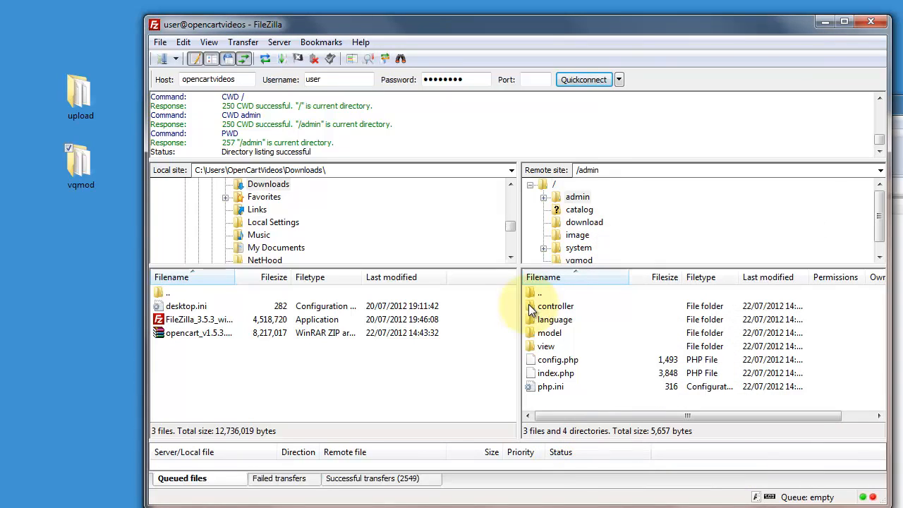
Review the permissions of admin's index.php, then list the admin folder's contents
right_click(556, 372)
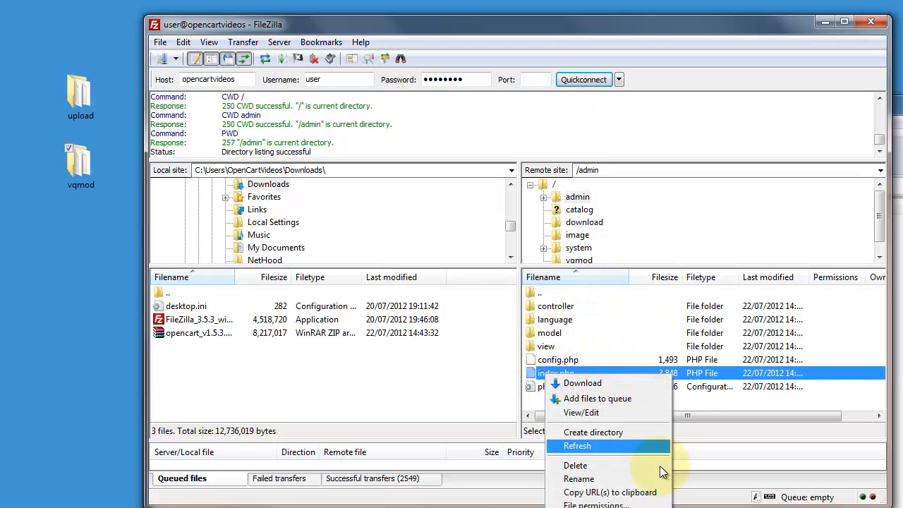
left_click(596, 504)
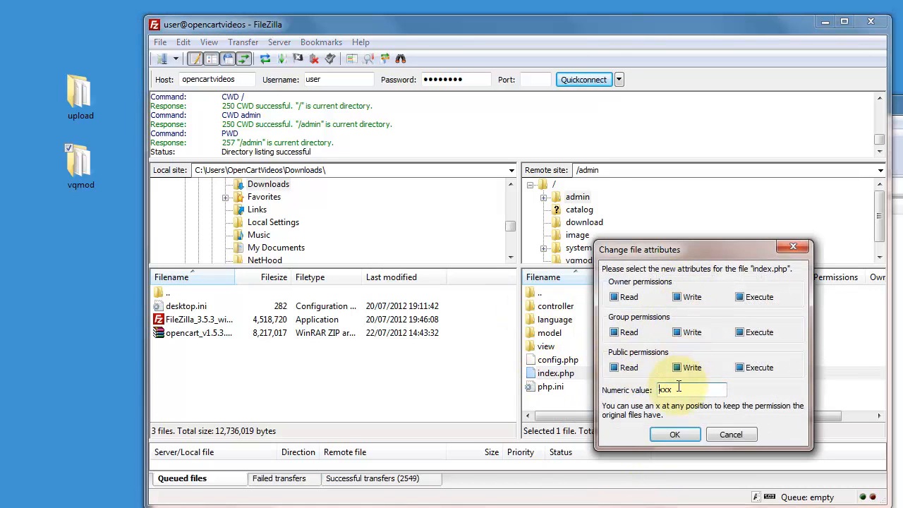
left_click(674, 435)
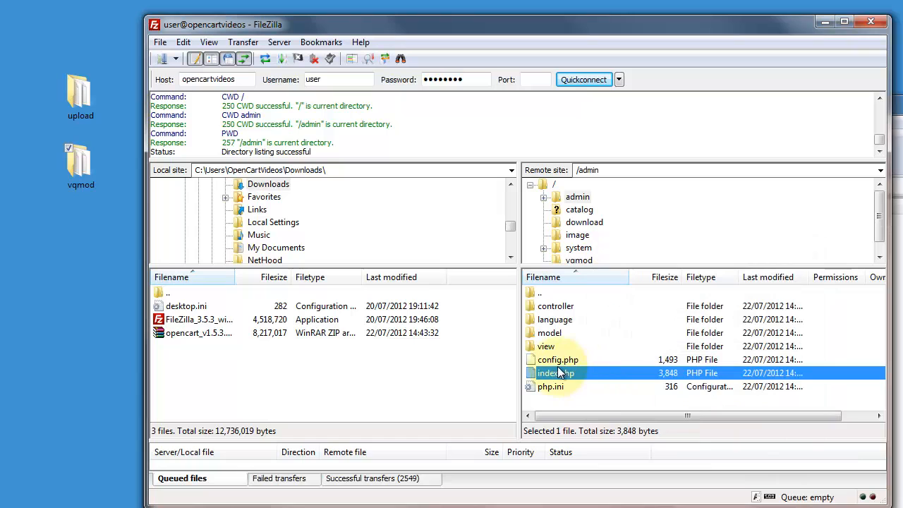
double_click(539, 292)
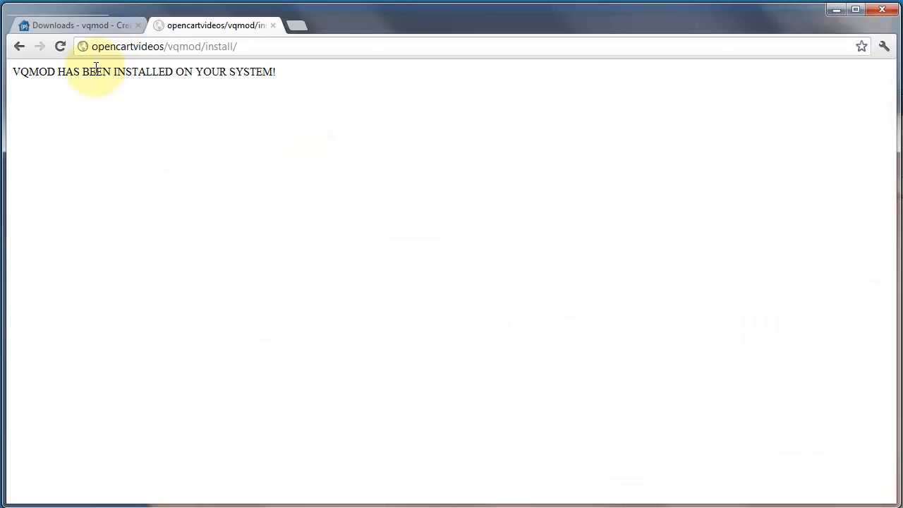
Reload the vqmod install page and confirm vQmod is installed
left_click(204, 45)
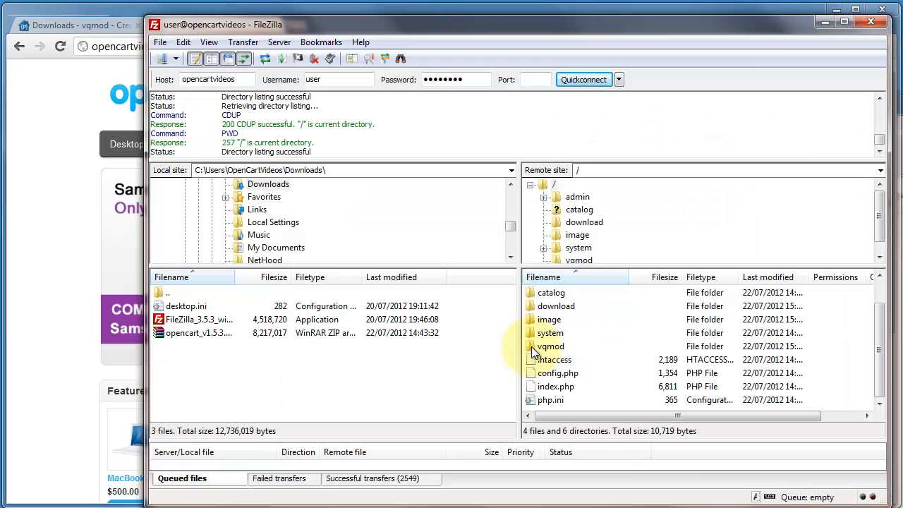
Check the vqcache folder's write permissions inside vqmod, then return to the root and select vqmod
double_click(550, 345)
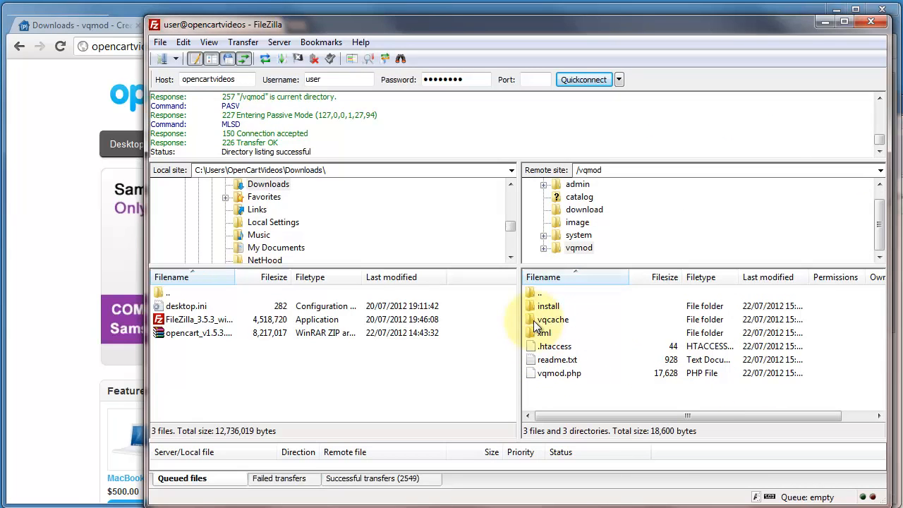
right_click(553, 318)
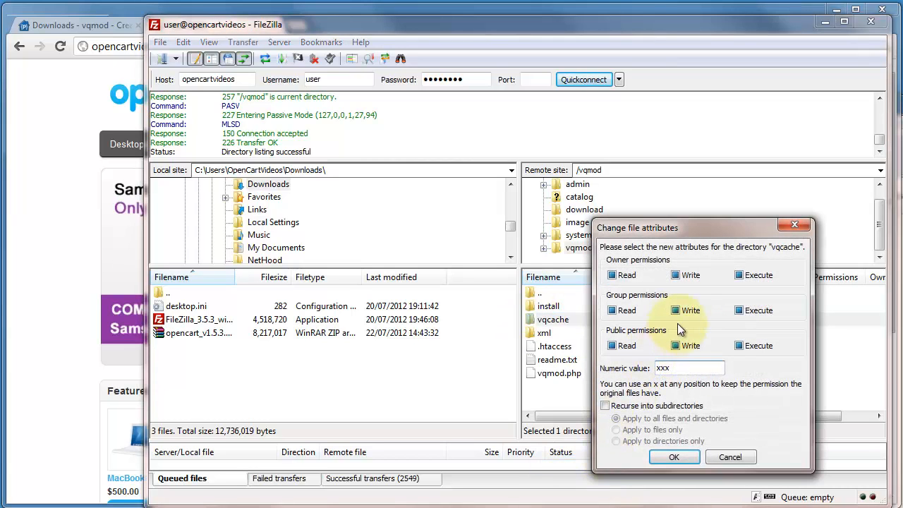
left_click(673, 457)
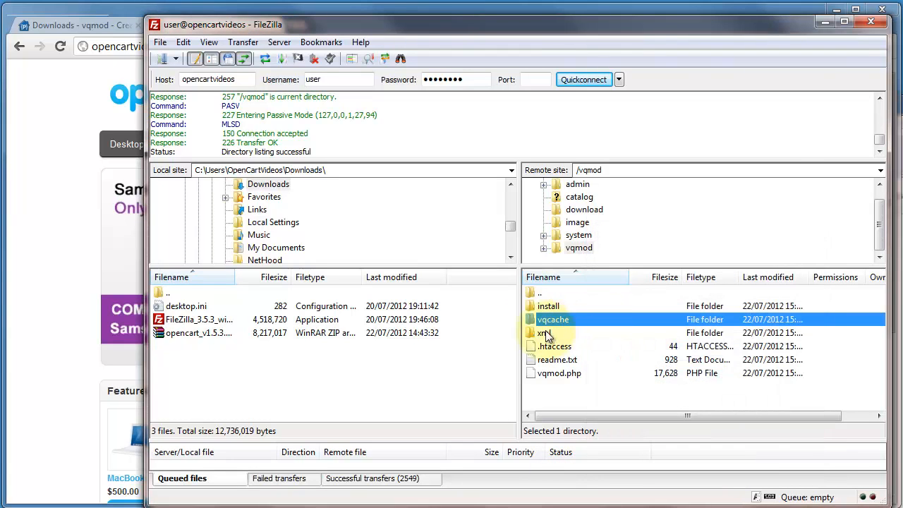
double_click(553, 319)
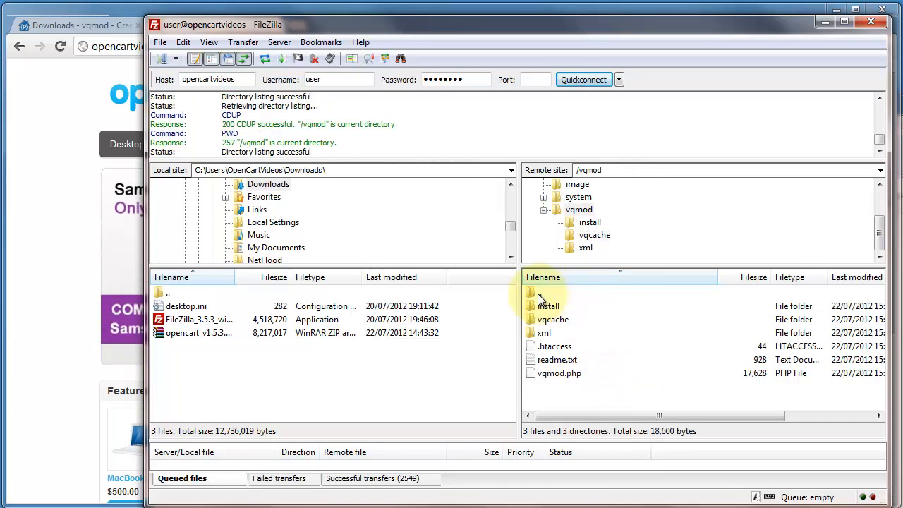
mouse_move(632, 375)
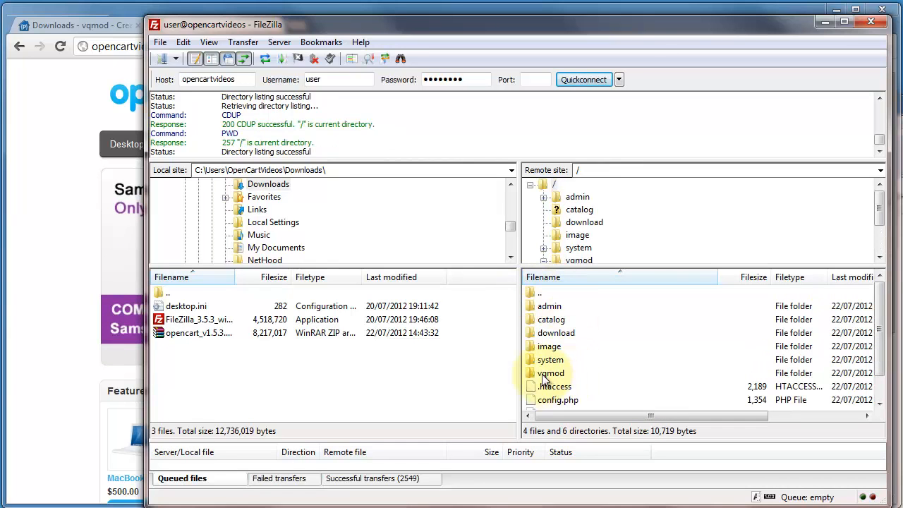
right_click(550, 373)
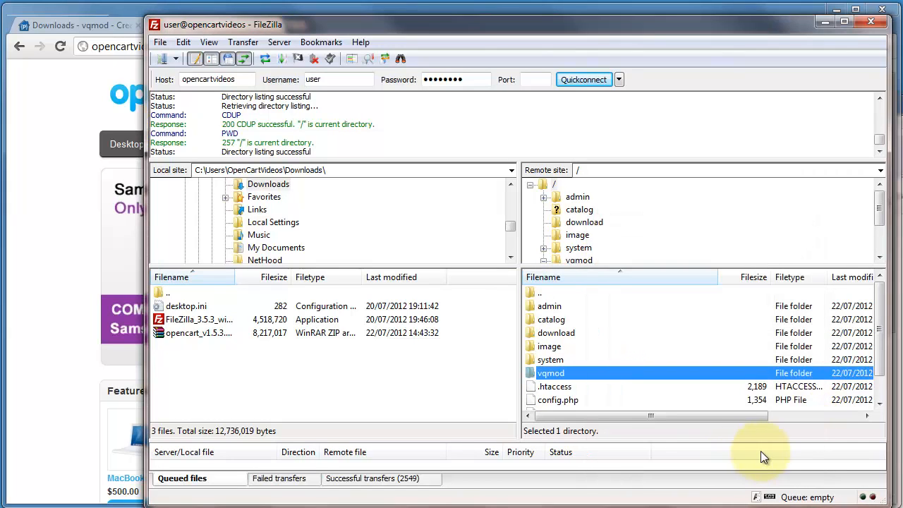
mouse_move(539, 378)
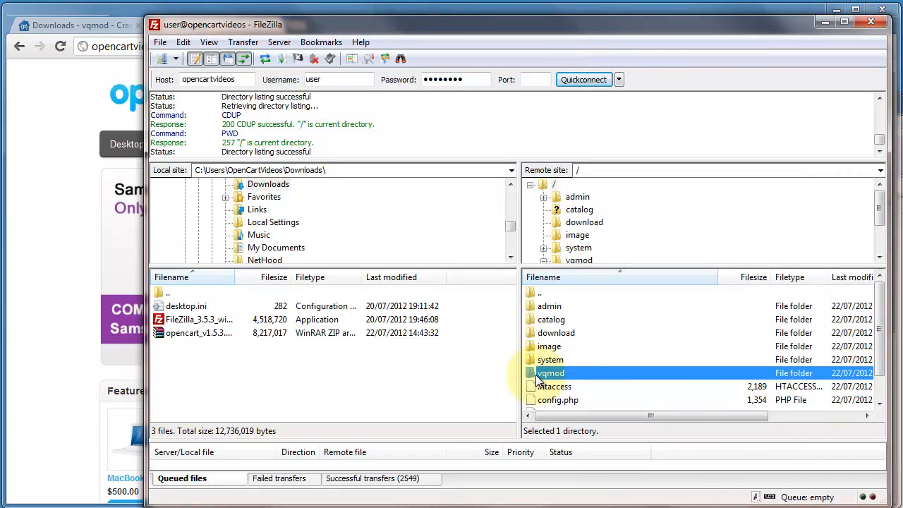
mouse_move(564, 372)
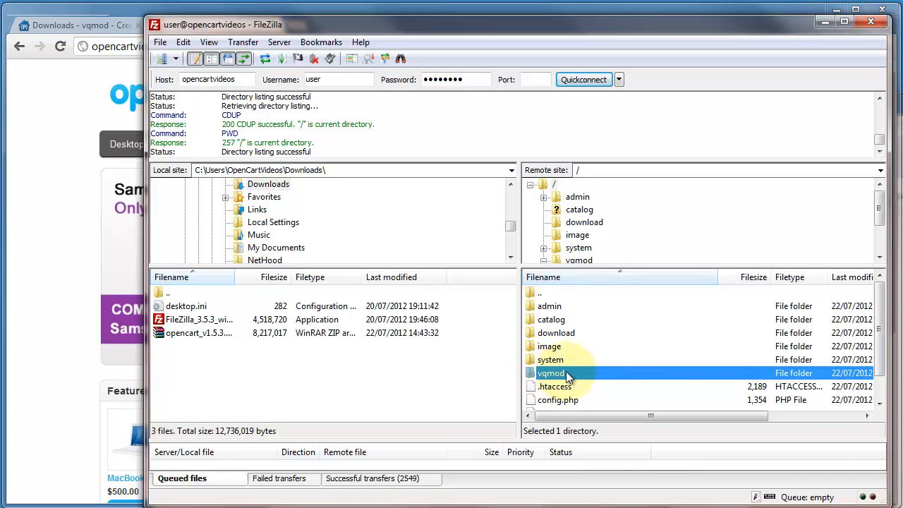